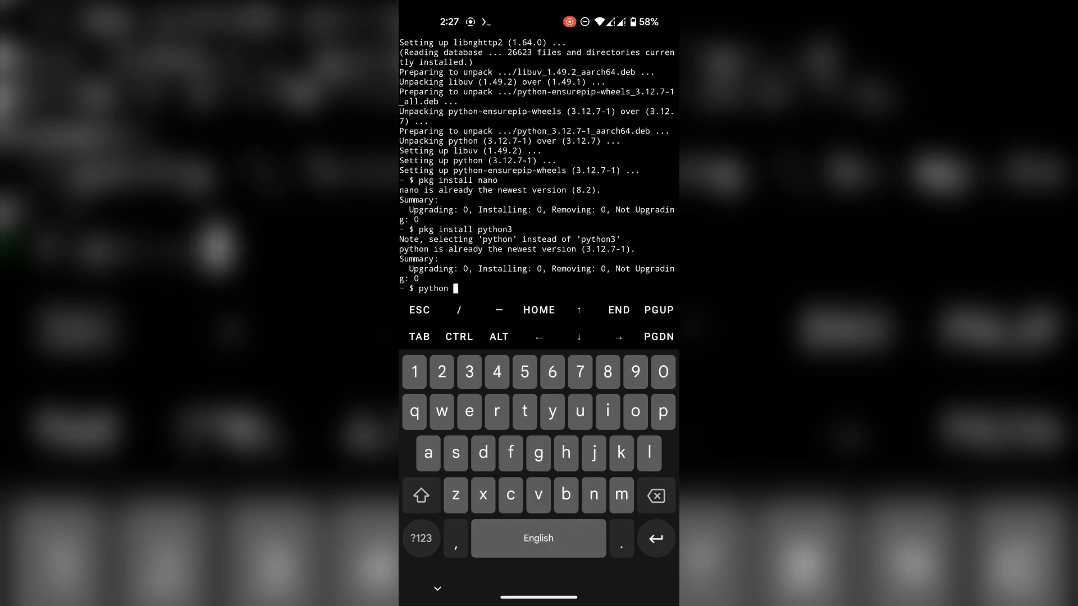
- Run 'python3.10 --version' to check the installed Python 3.10 version
text(3.10 --versi)
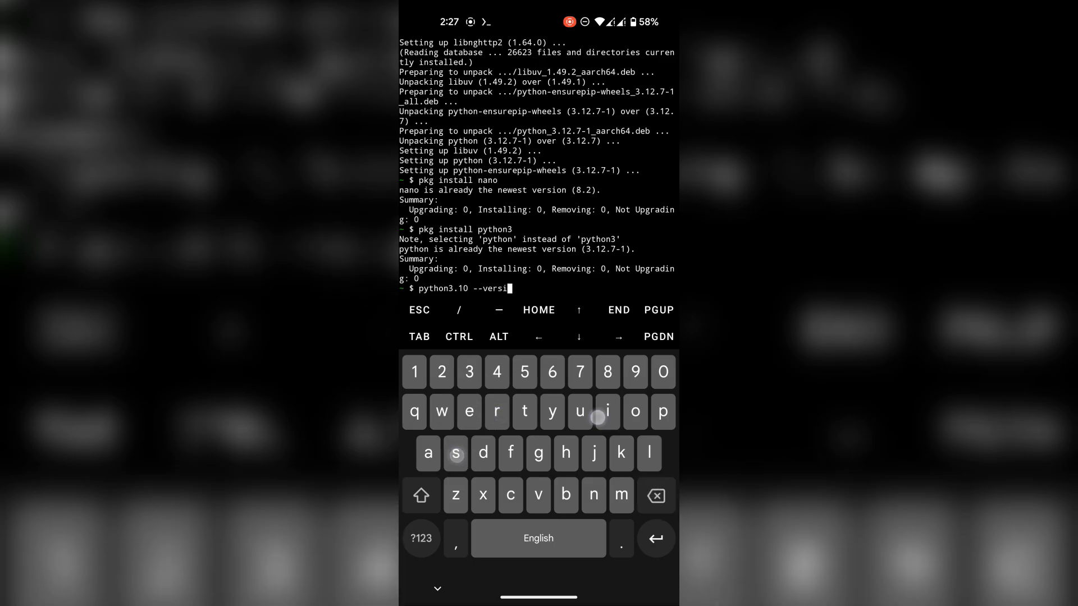
key(Return)
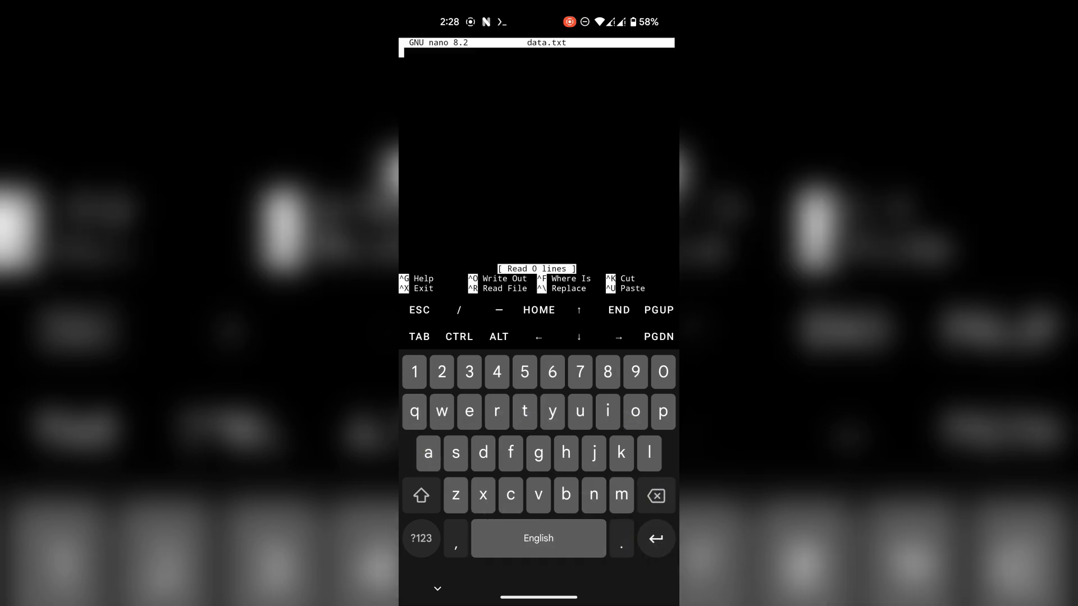
- Paste the query id token into data.txt in nano
key(ctrl+v)
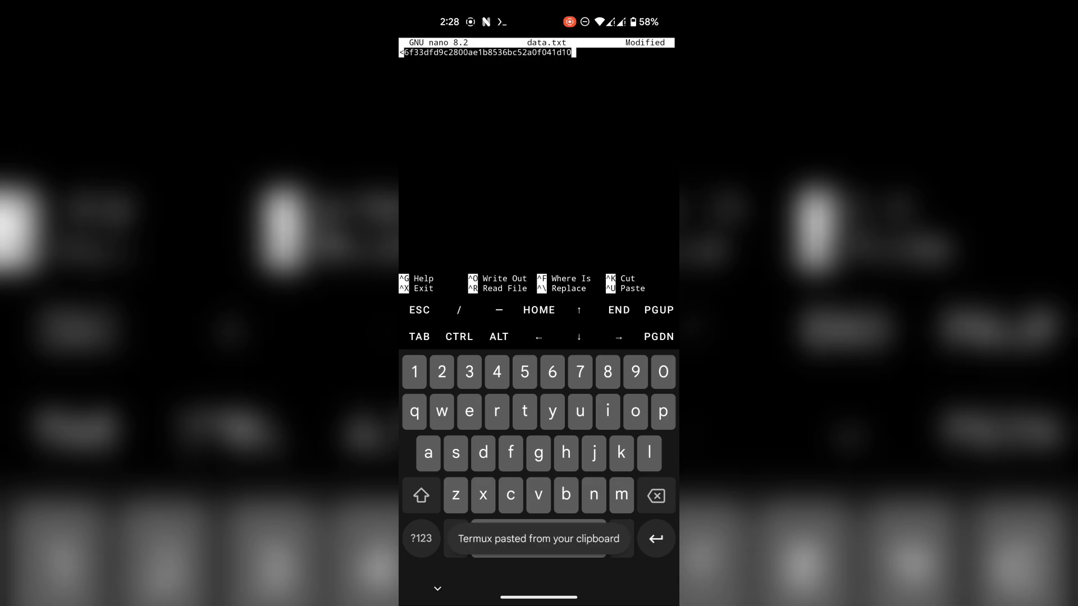
click(504, 282)
text(python)
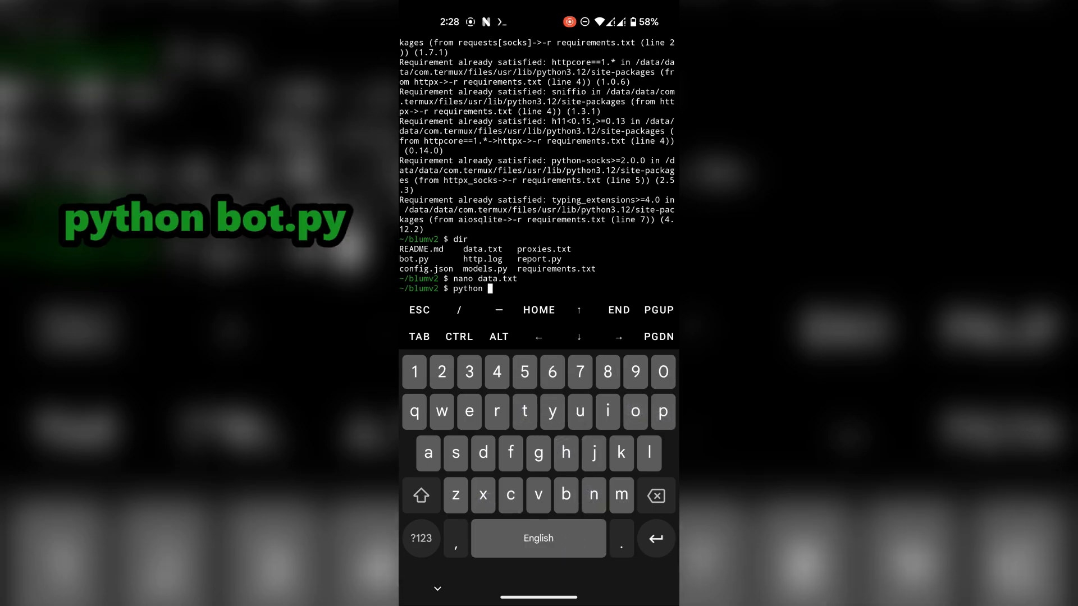
- Enter 'python bot.py' to start the Blum bot menu
text(bot.py)
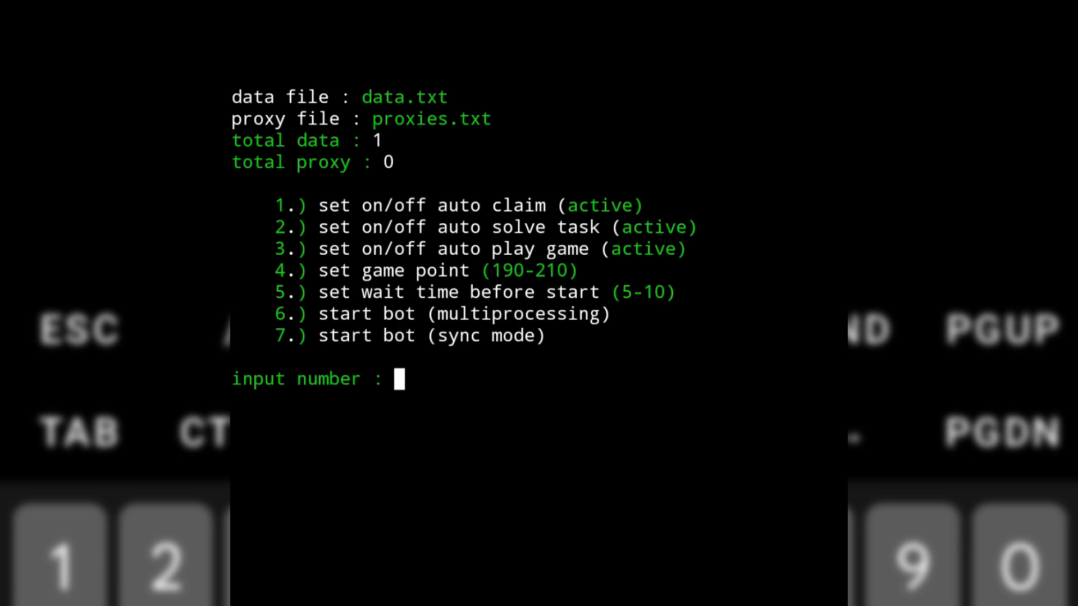
- Enter option 6 for multiprocessing start at the bot's input prompt
text(6)
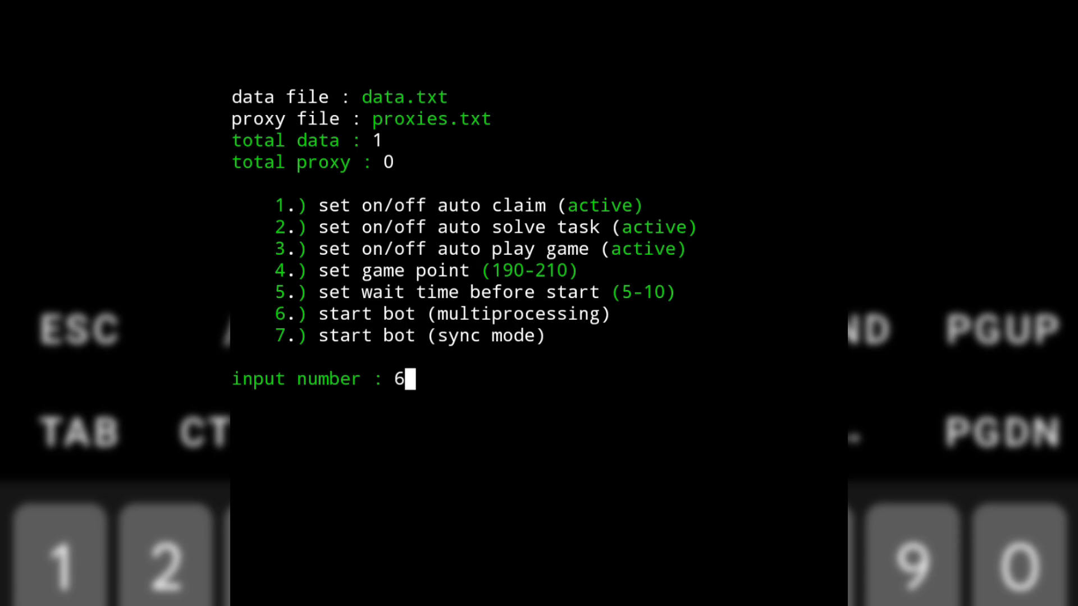